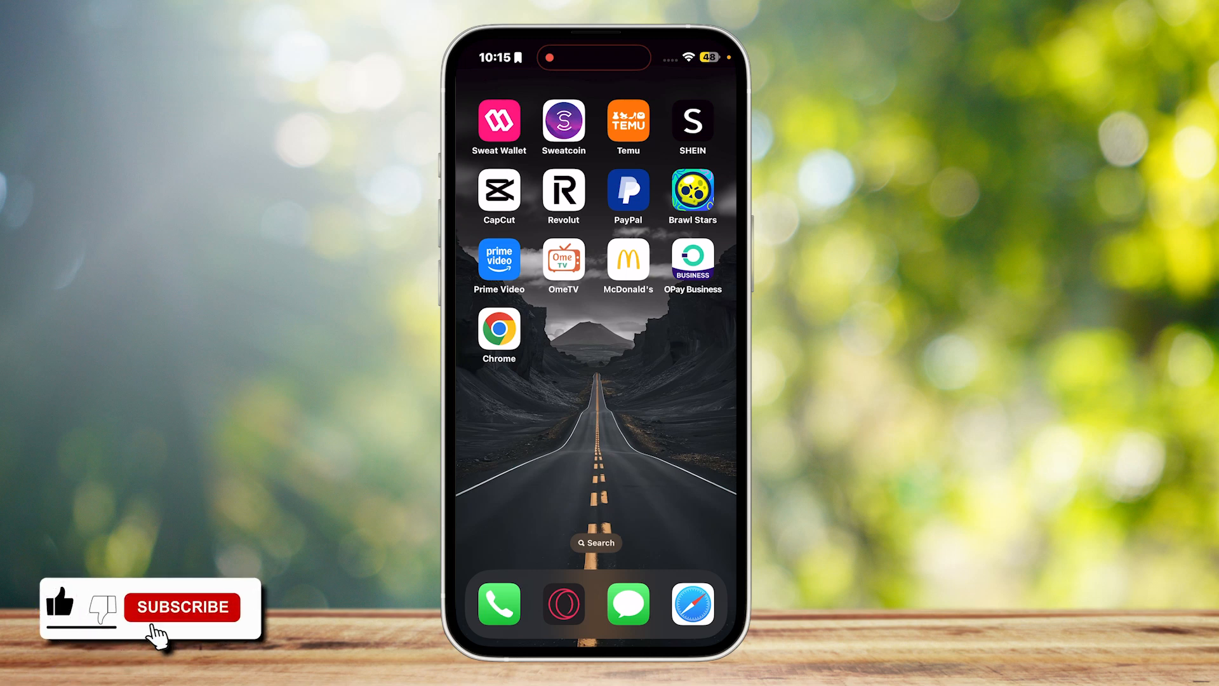
click(182, 607)
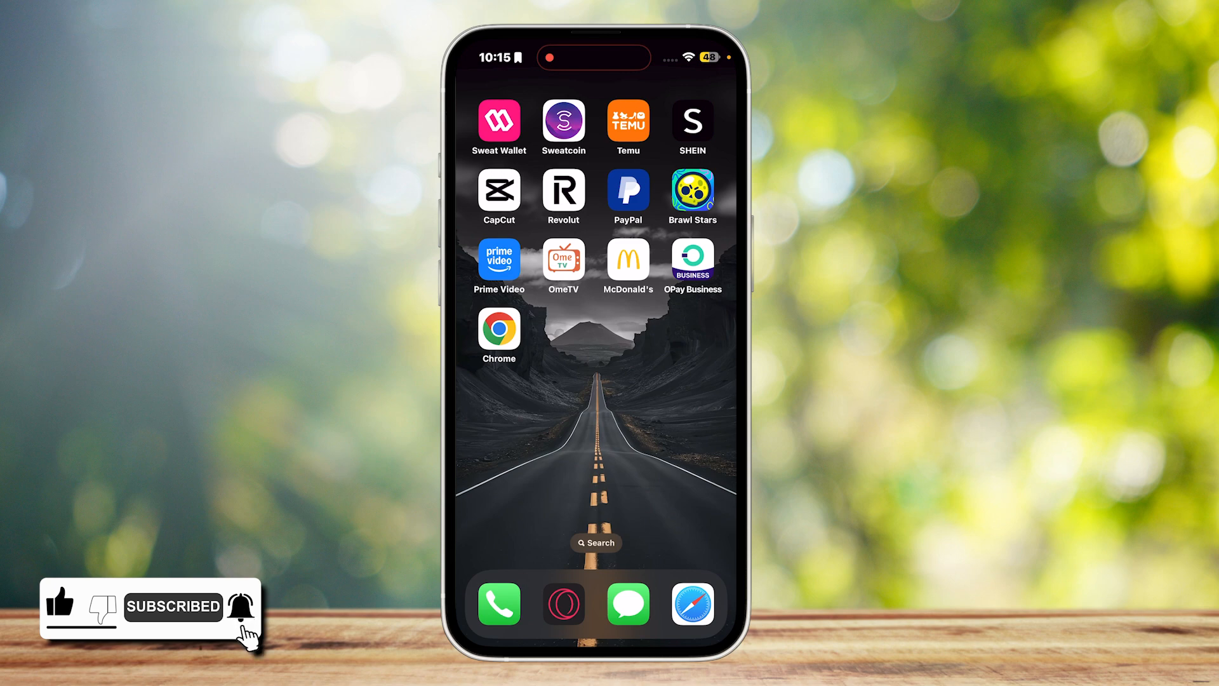
click(498, 334)
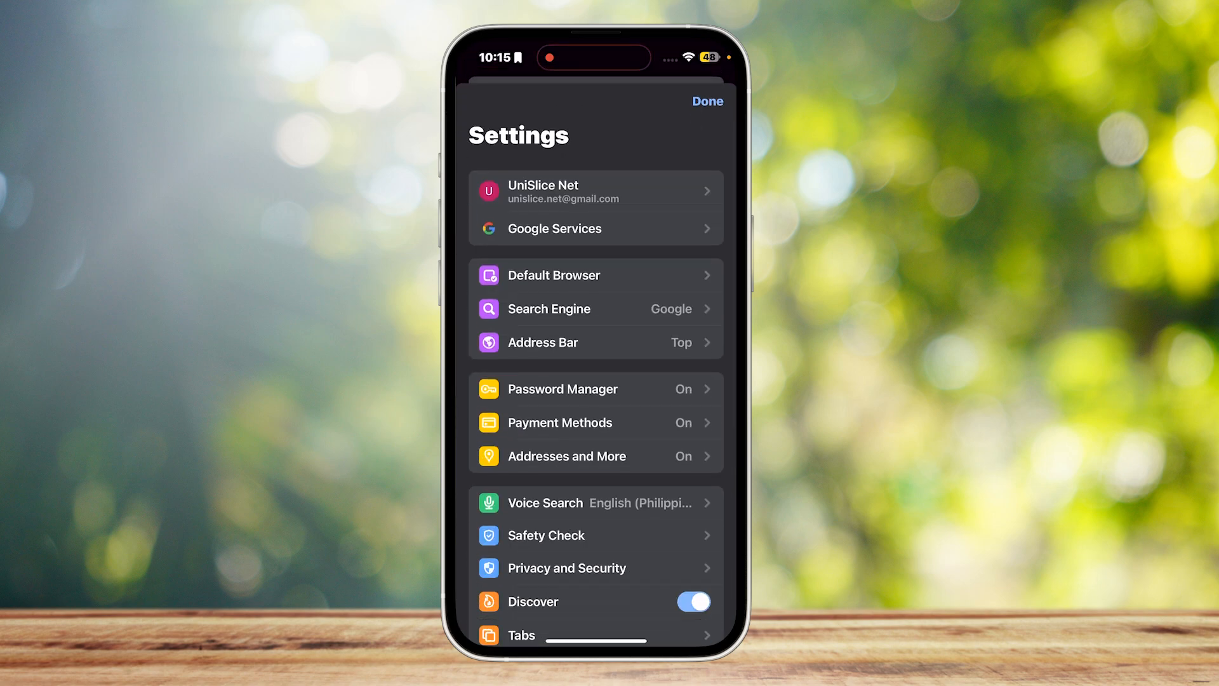
scroll(down, 3)
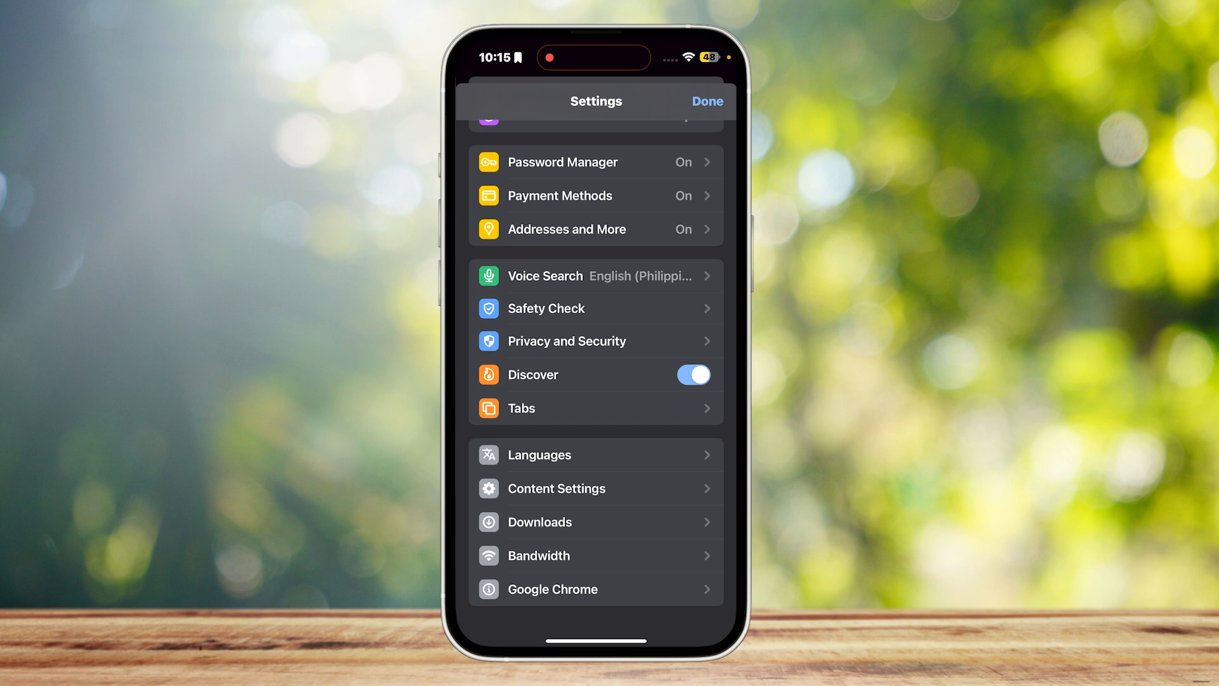
click(566, 340)
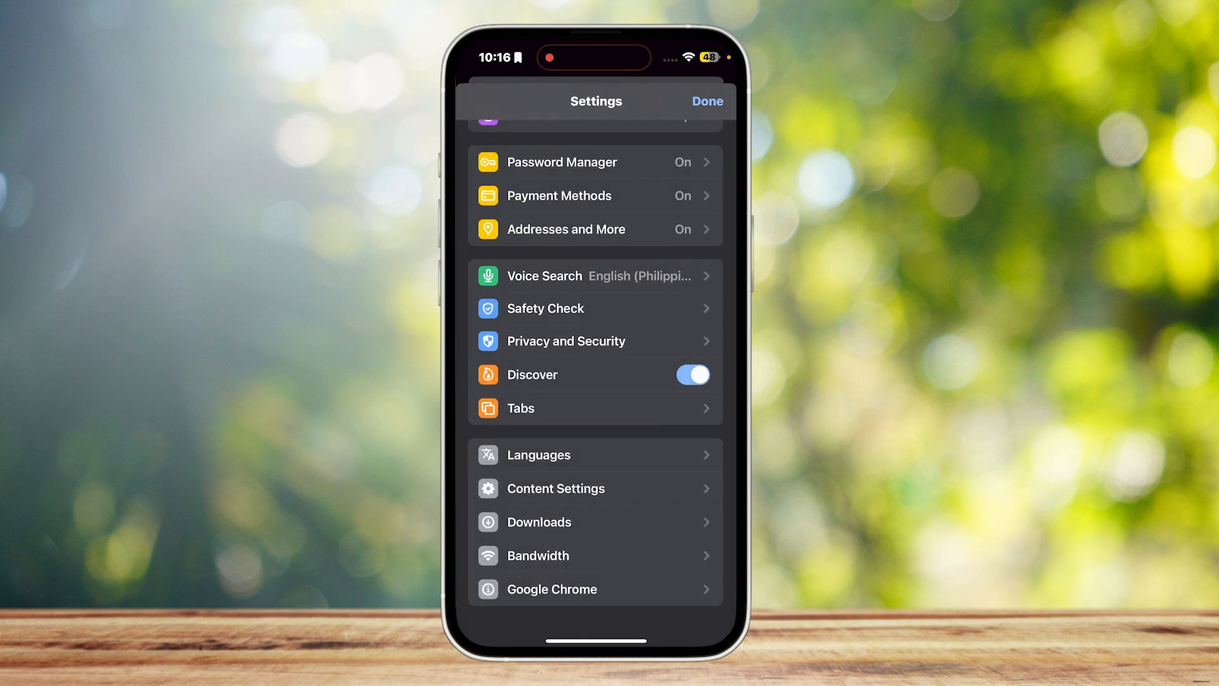
click(545, 308)
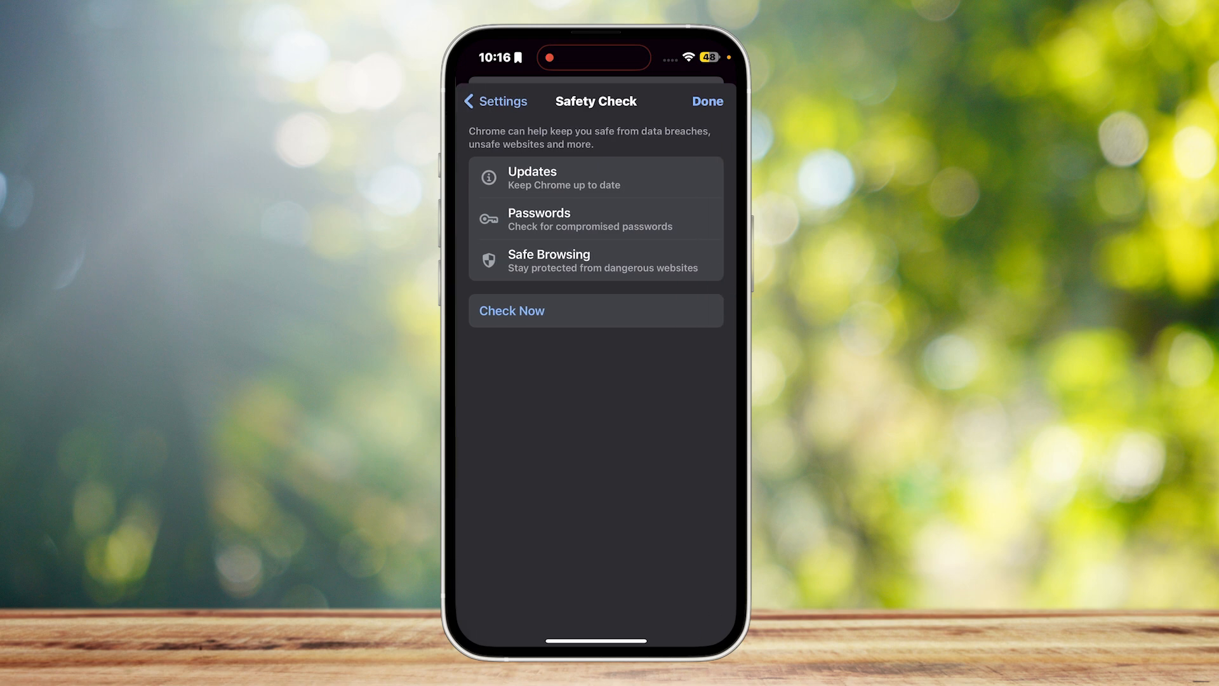
click(494, 102)
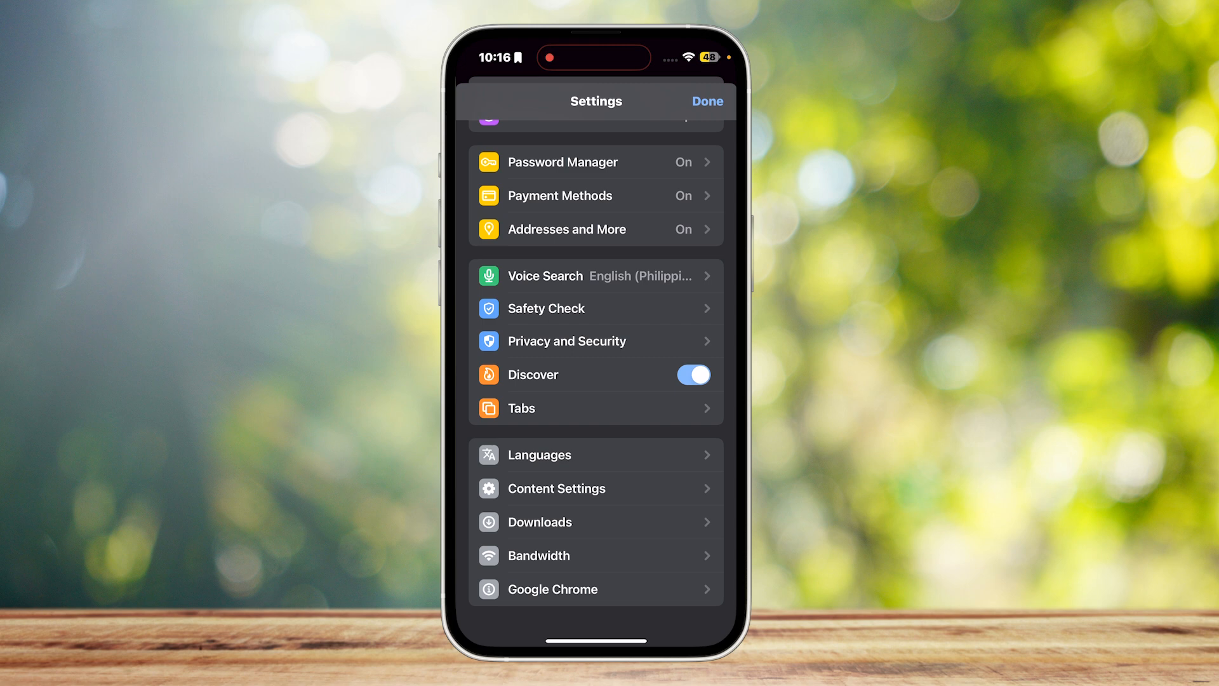
scroll(down, 3)
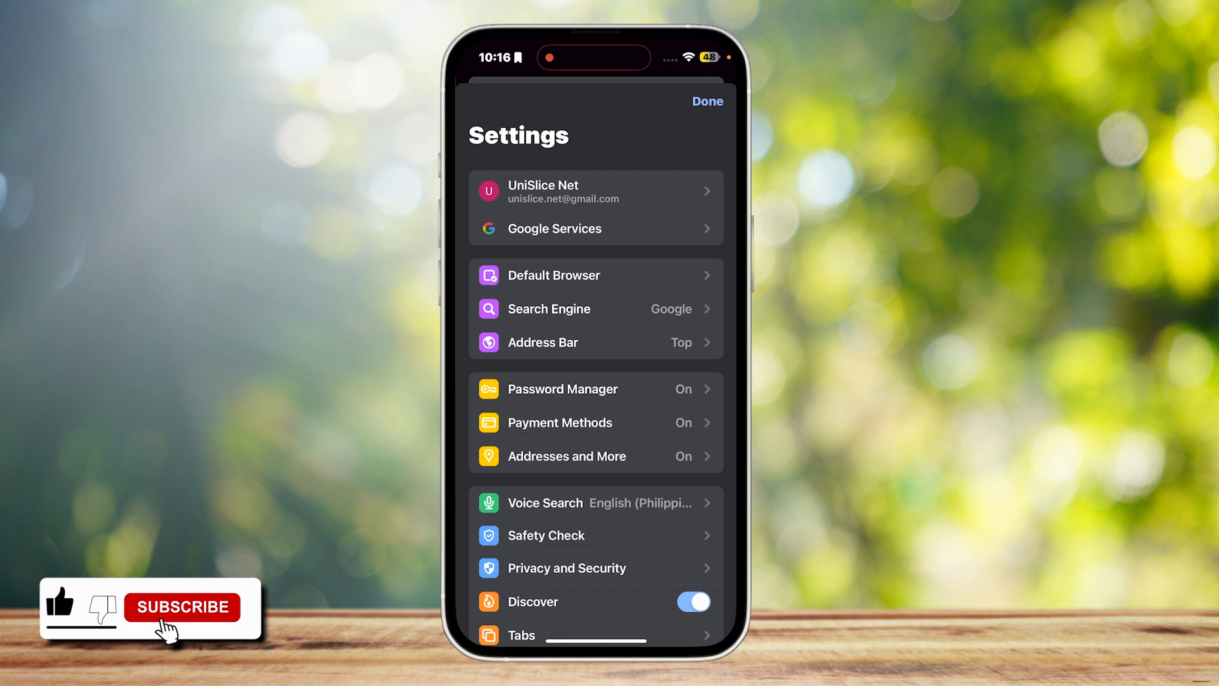
click(181, 607)
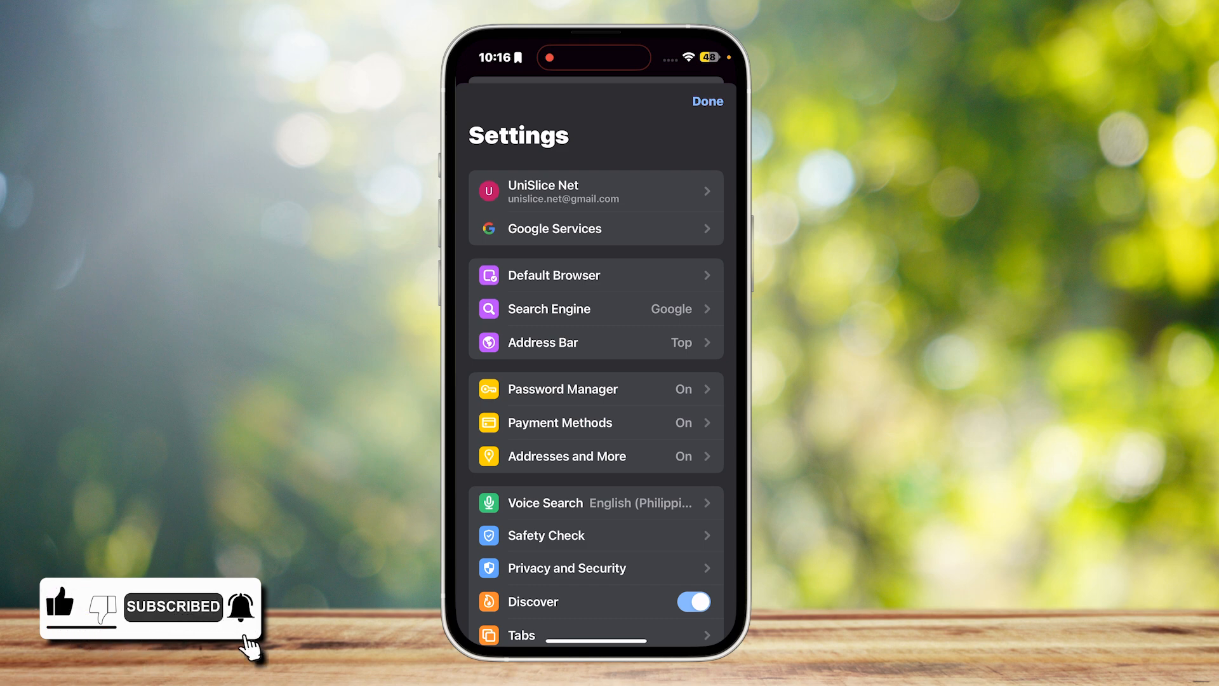